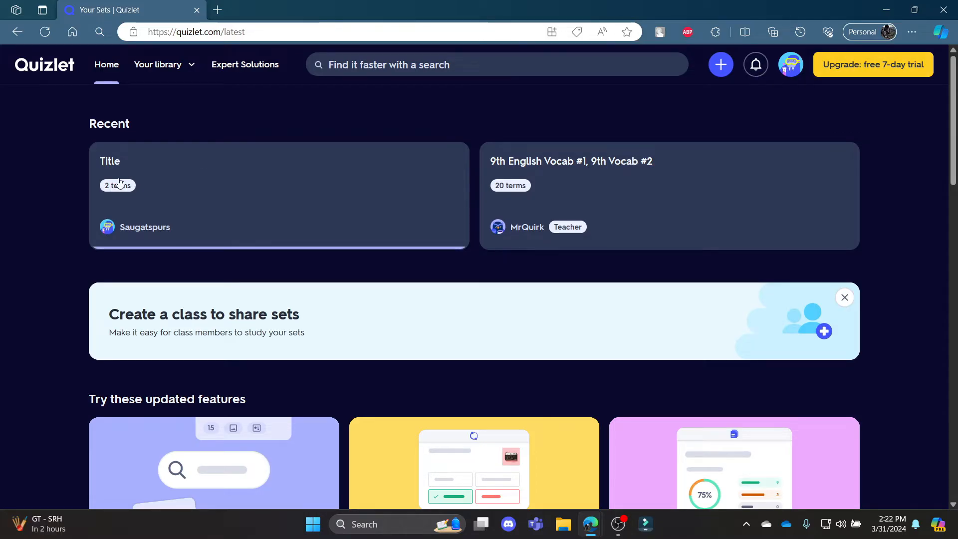
{"action": "mouse_move", "coordinate": [174, 189]}
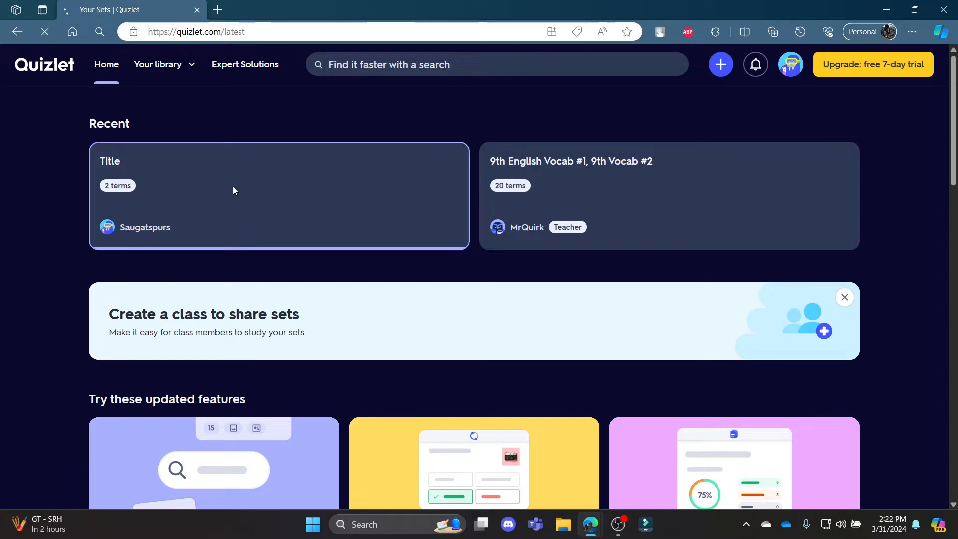
Step: Open the Title flashcard set and reveal its more-actions menu beside Share and Edit
{"action": "left_click", "coordinate": [244, 195]}
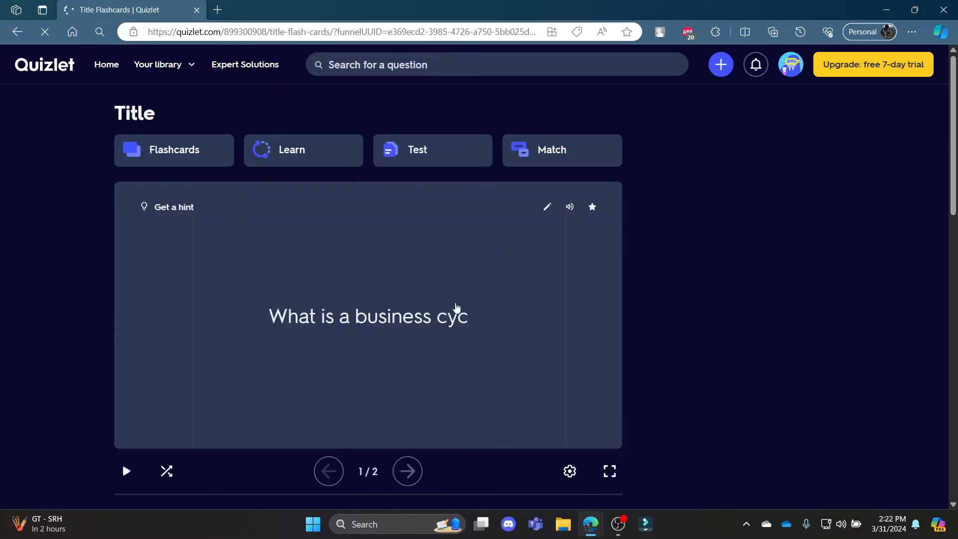
{"action": "scroll", "scroll_direction": "down", "scroll_amount": 3}
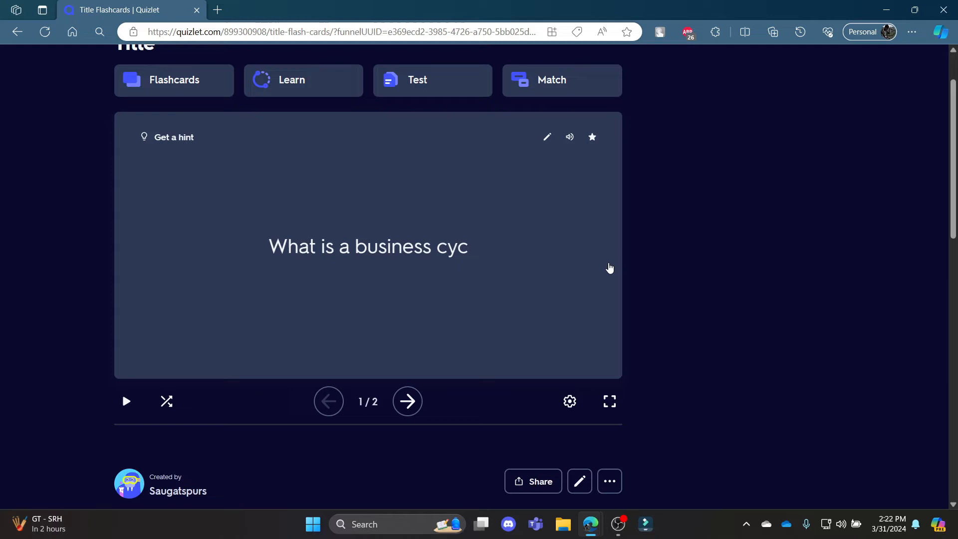
{"action": "scroll", "scroll_direction": "down", "scroll_amount": 3}
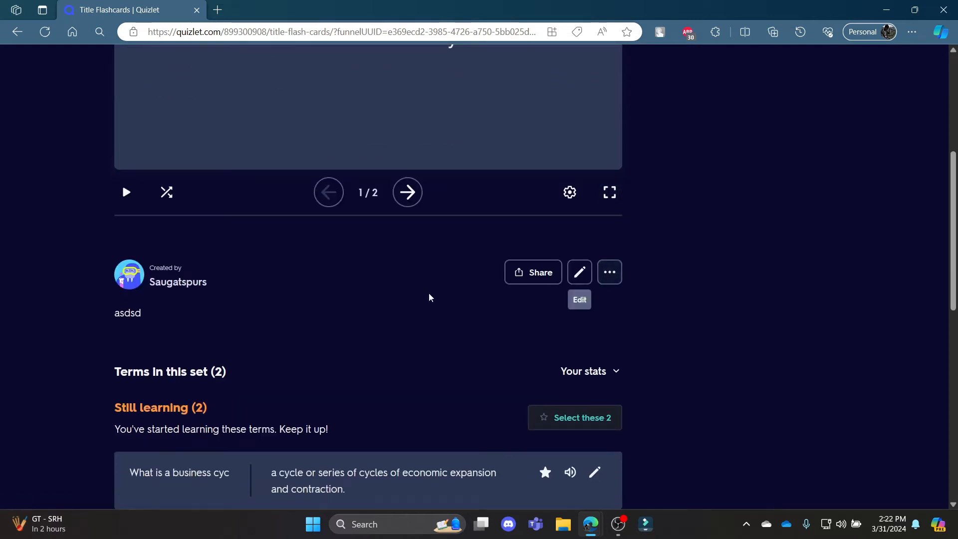
{"action": "left_click", "coordinate": [609, 271]}
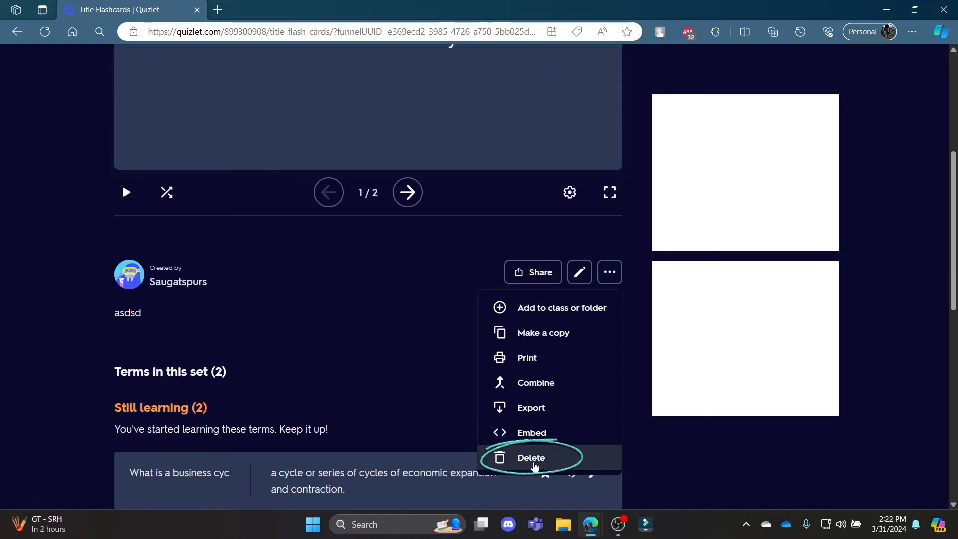
Step: Delete the Title set and confirm 'Yes, delete set', returning to the Your Sets home page
{"action": "left_click", "coordinate": [530, 457]}
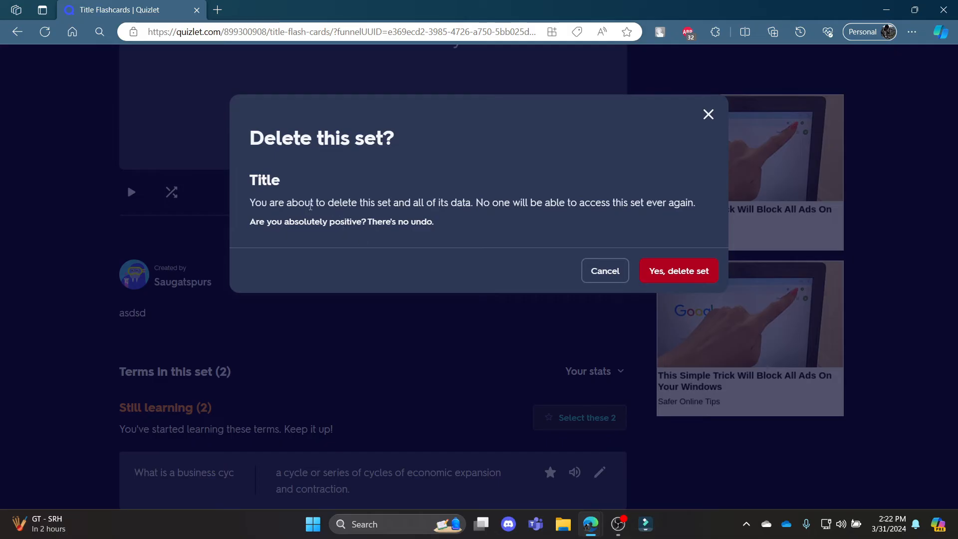
{"action": "mouse_move", "coordinate": [677, 276]}
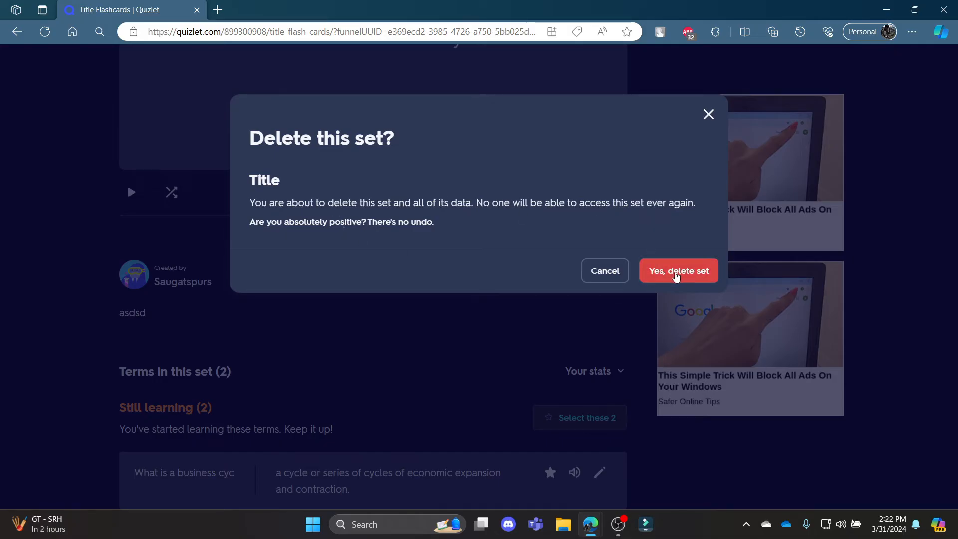
{"action": "mouse_move", "coordinate": [671, 274]}
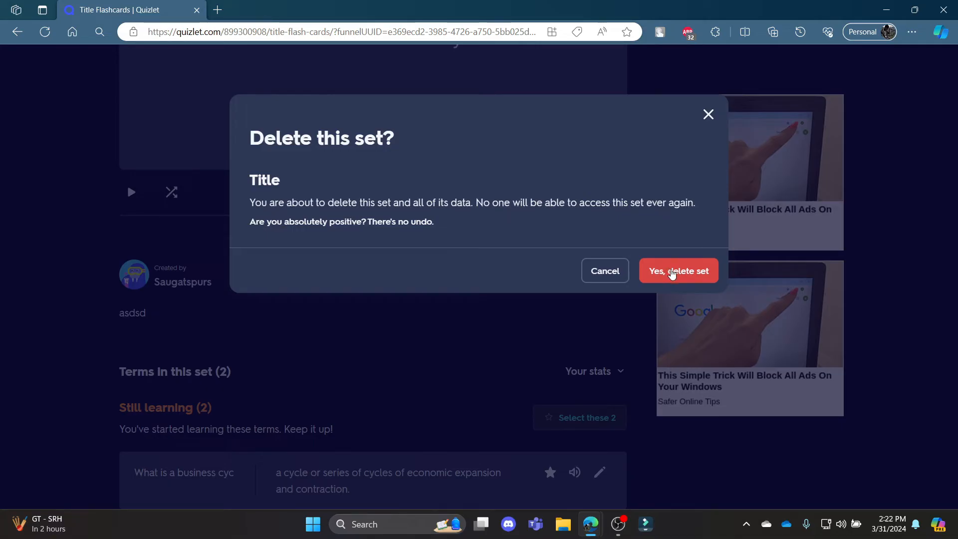
{"action": "left_click", "coordinate": [679, 270]}
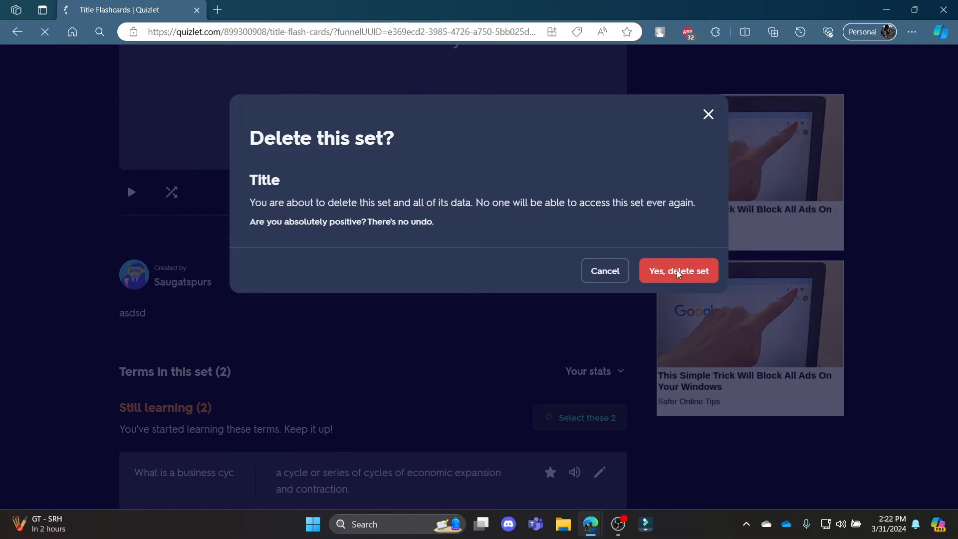
{"action": "left_click", "coordinate": [678, 270]}
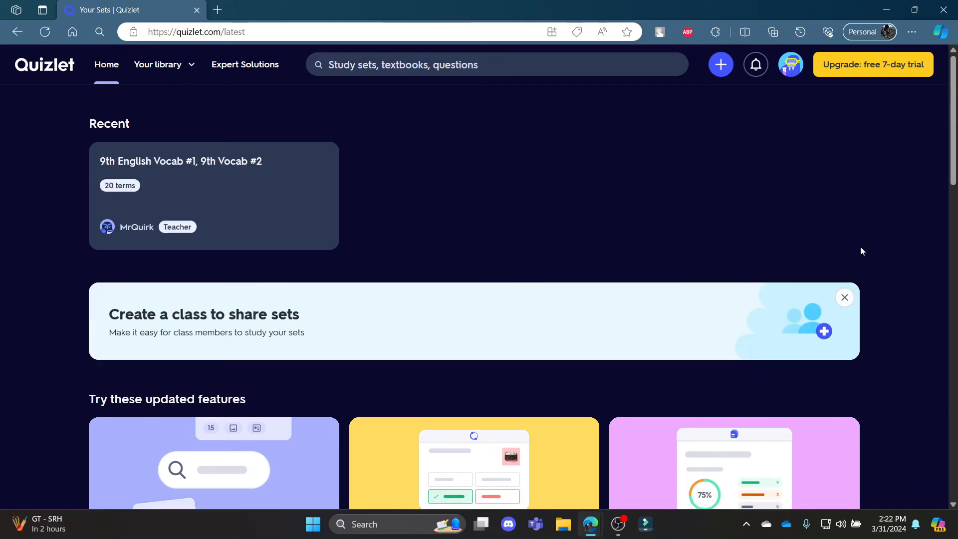
{"action": "mouse_move", "coordinate": [742, 211]}
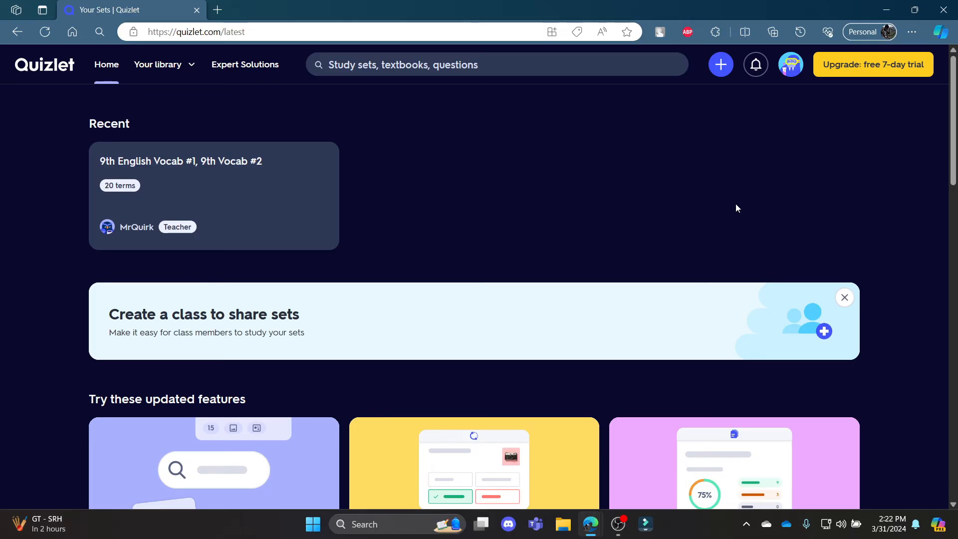
{"action": "mouse_move", "coordinate": [786, 345]}
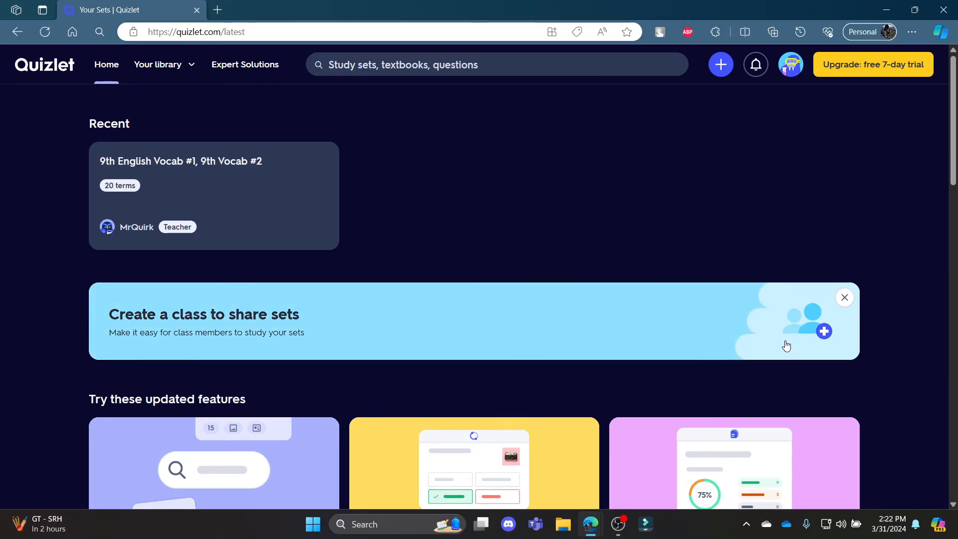
{"action": "mouse_move", "coordinate": [581, 161]}
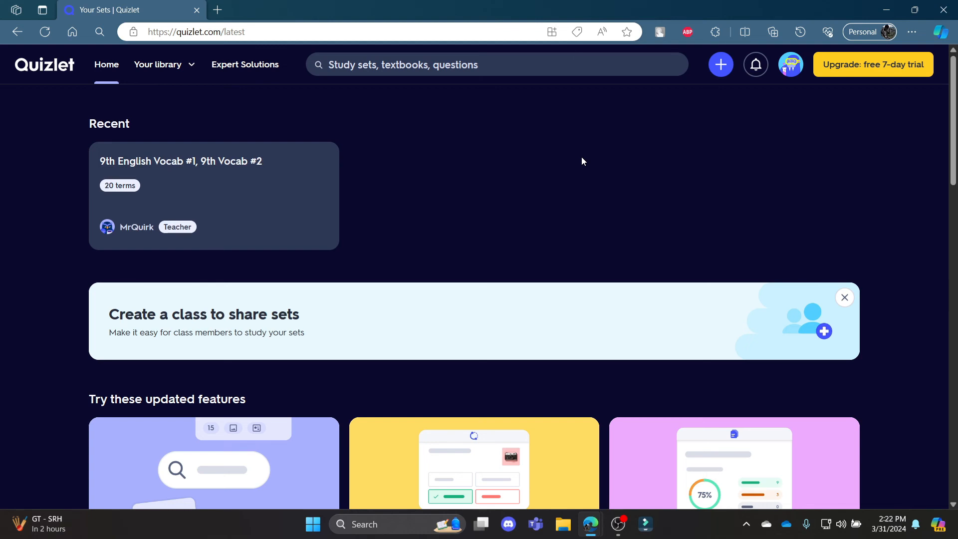
{"action": "mouse_move", "coordinate": [578, 156]}
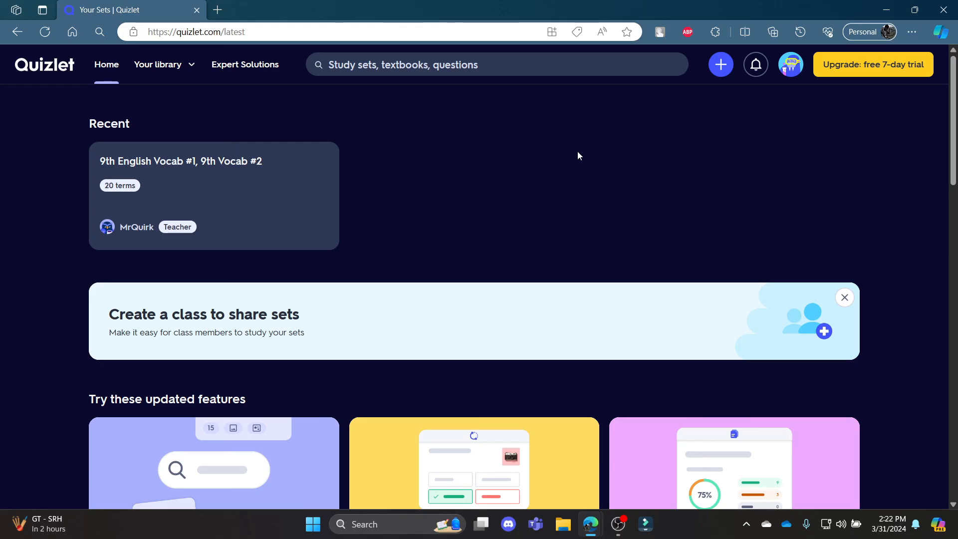
{"action": "mouse_move", "coordinate": [547, 167]}
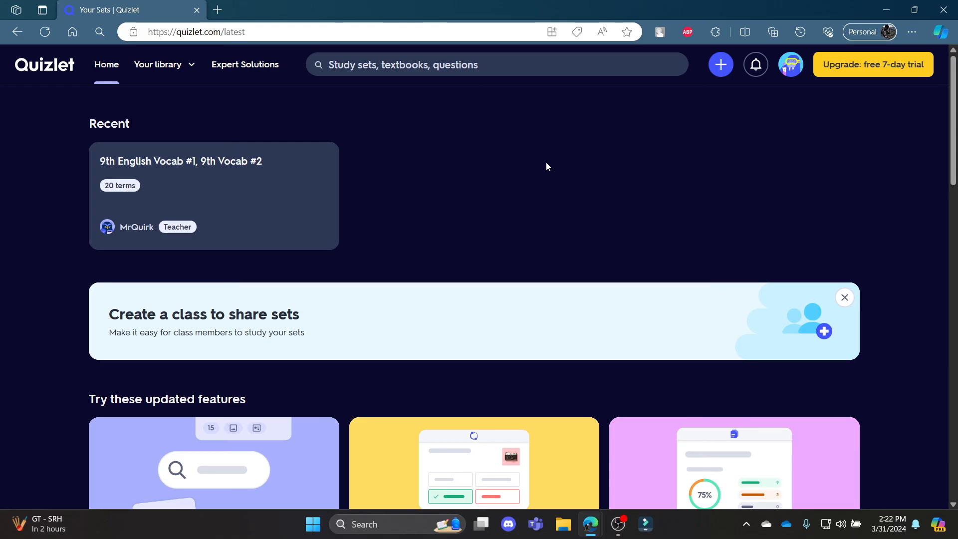